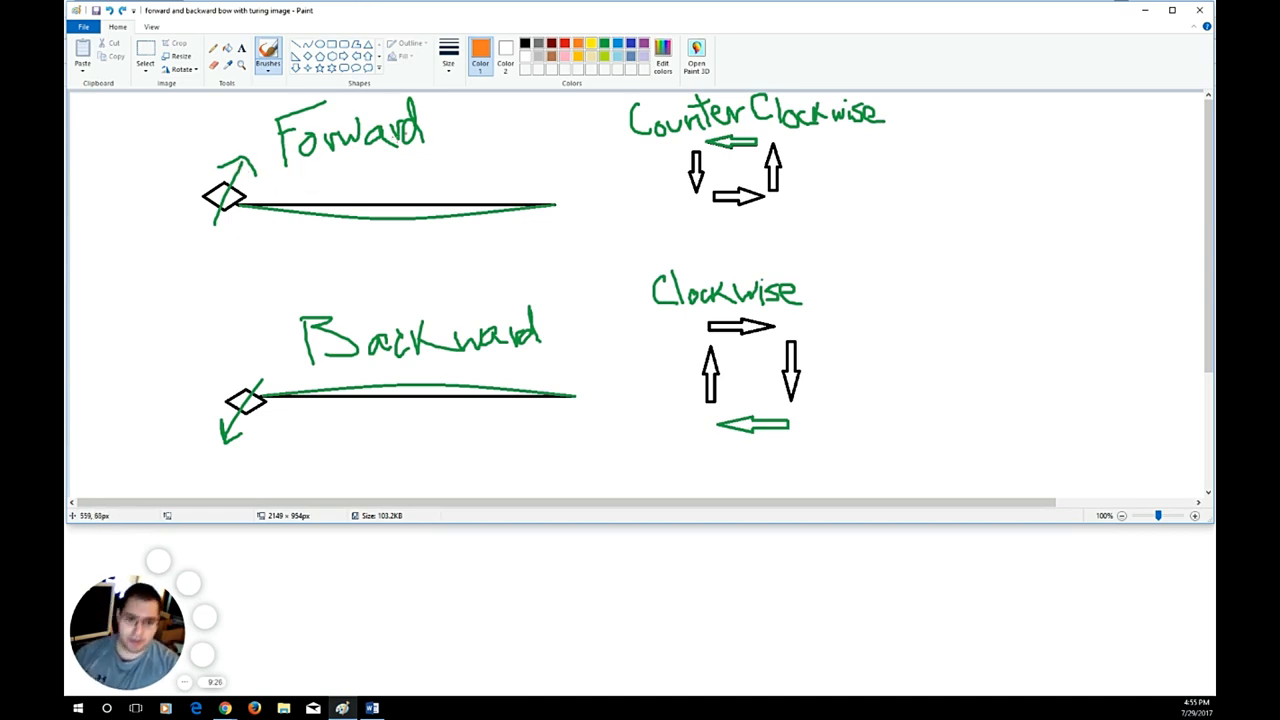
mouse_move(295, 224)
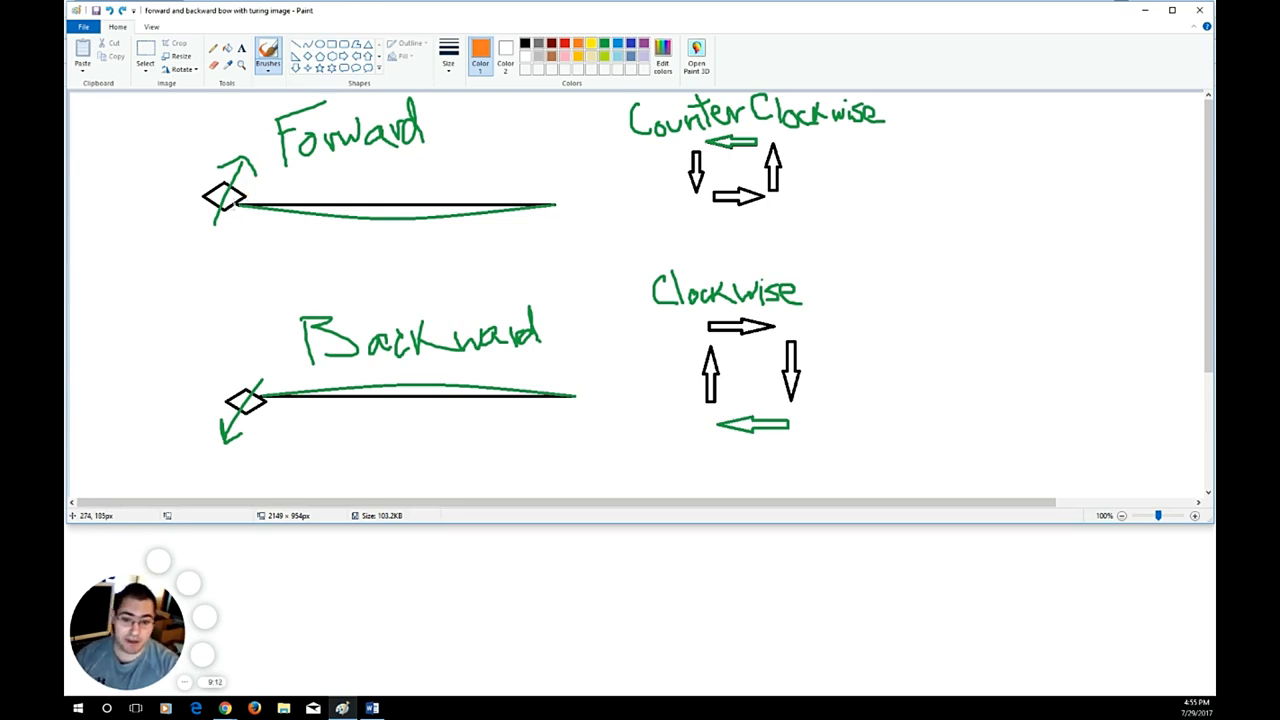
mouse_move(250, 170)
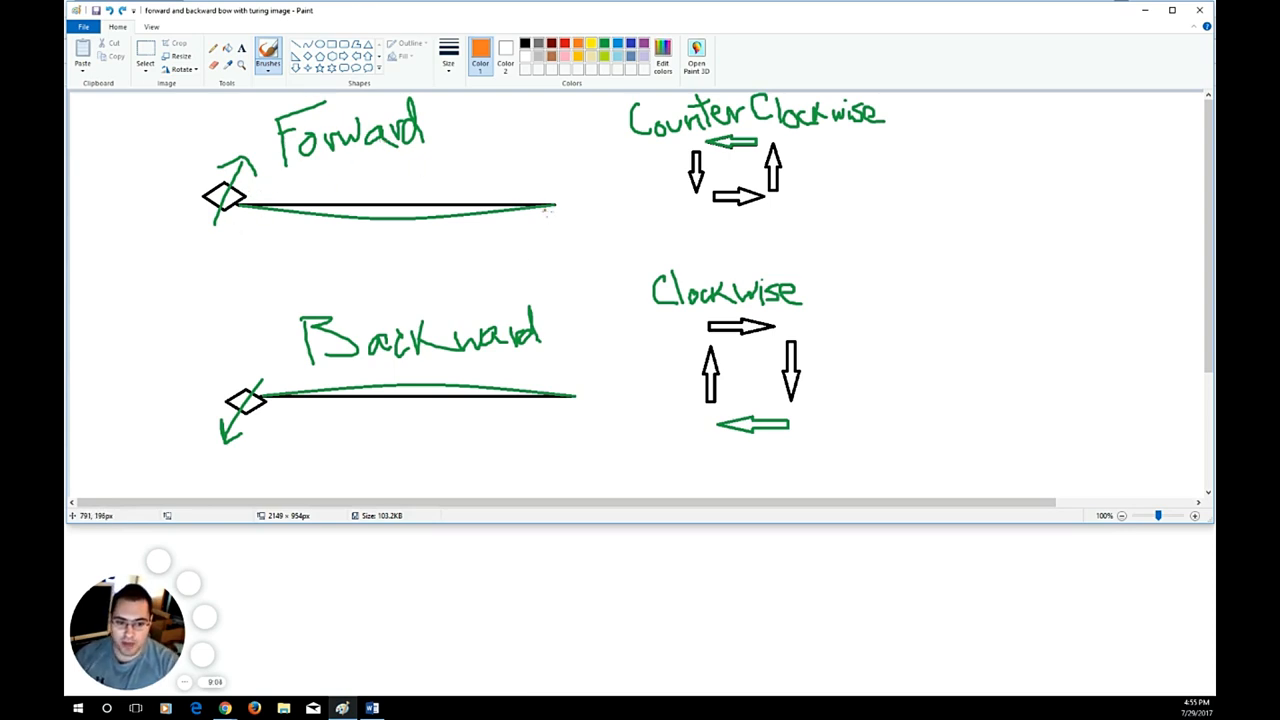
mouse_move(530, 210)
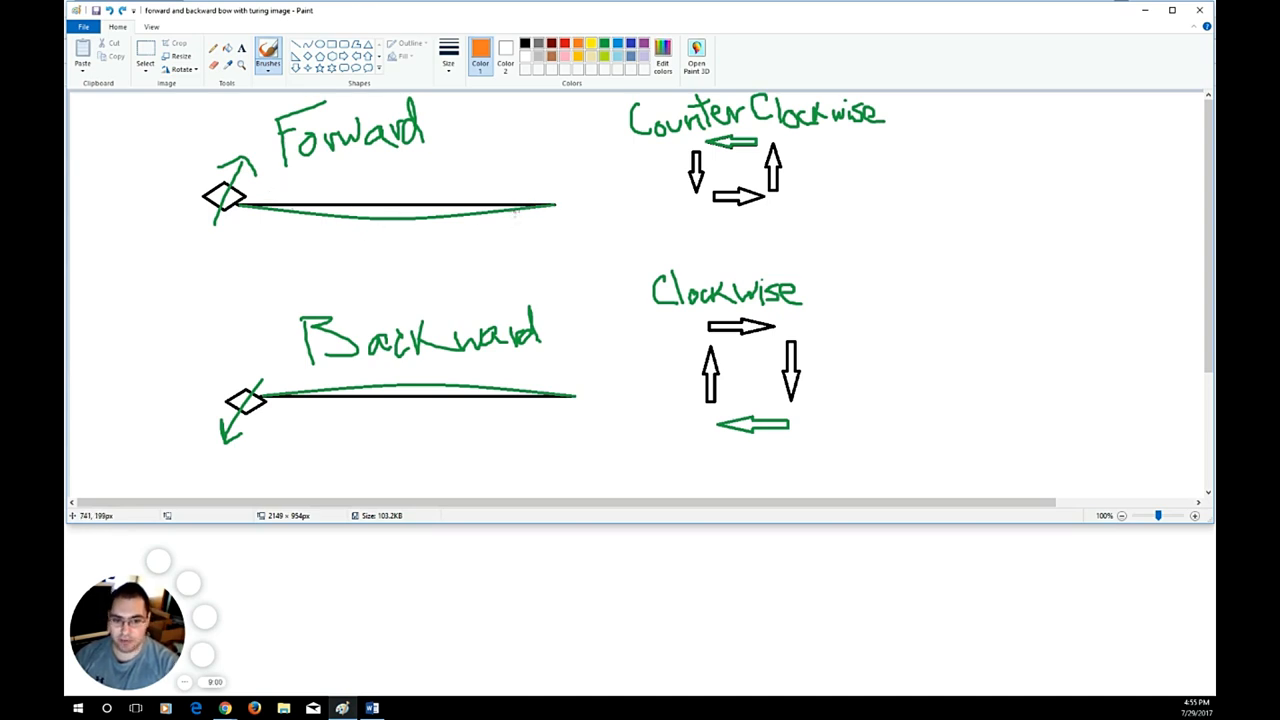
mouse_move(427, 199)
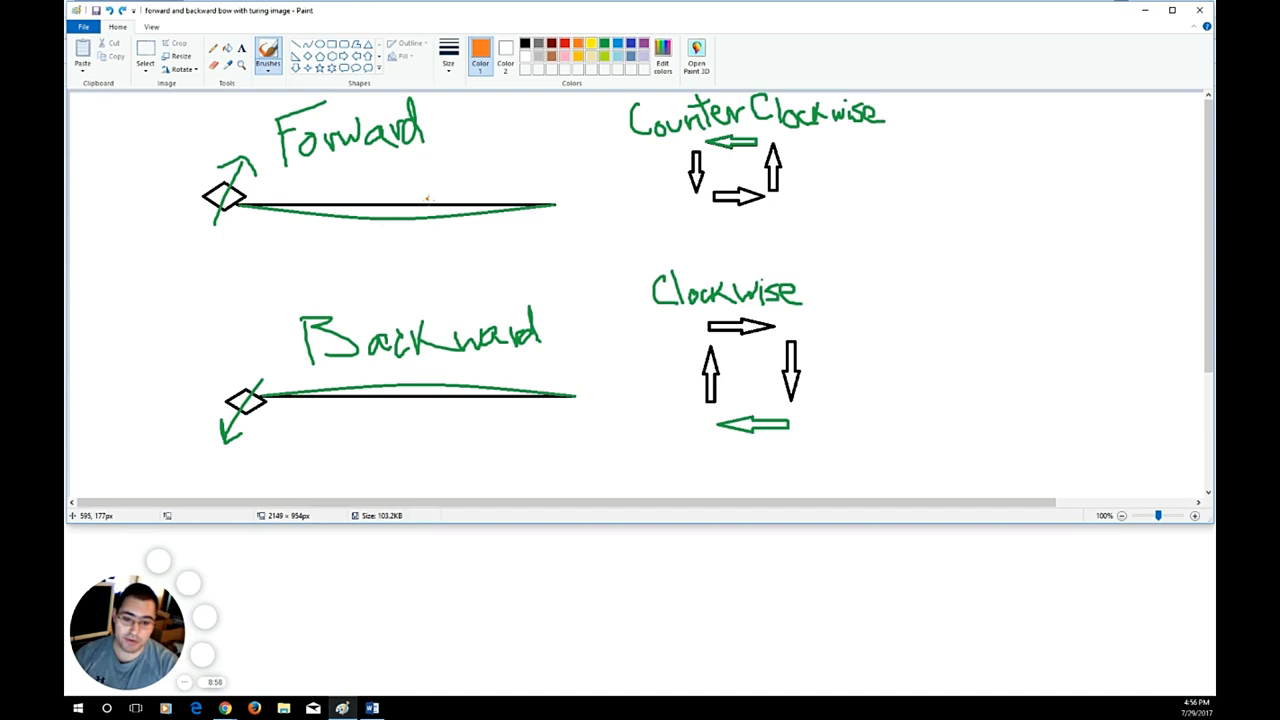
mouse_move(428, 199)
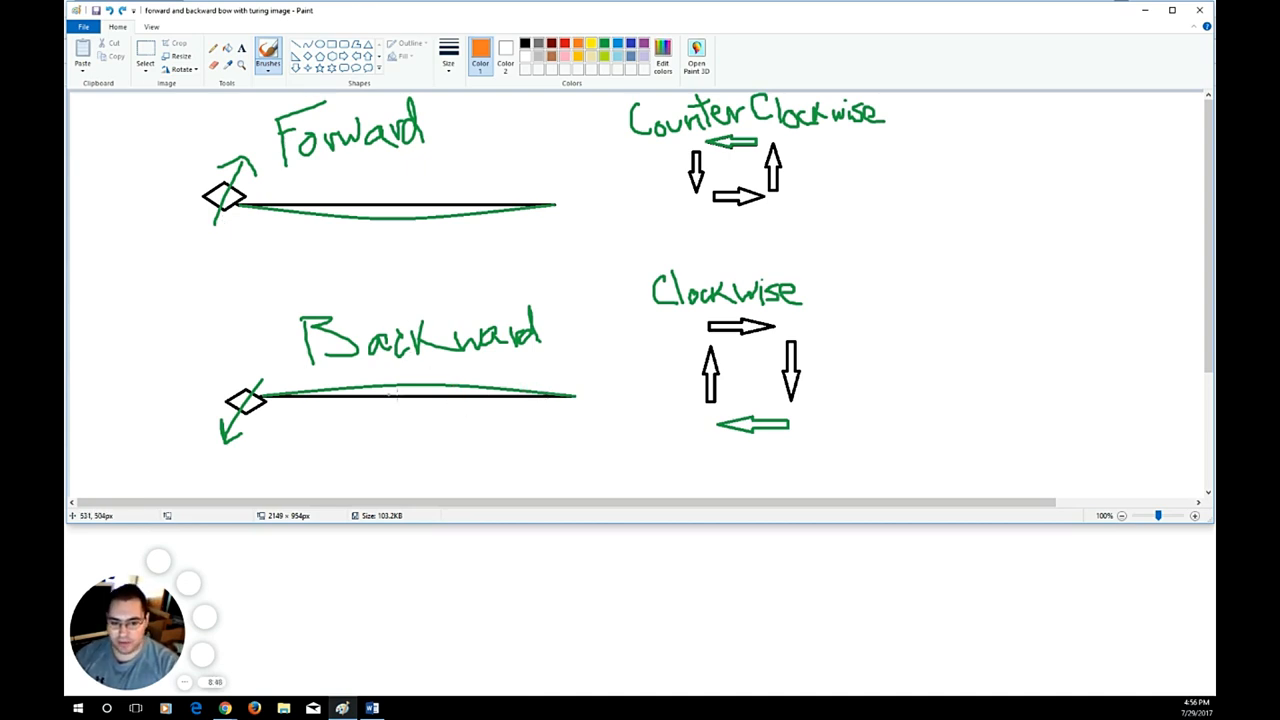
mouse_move(445, 402)
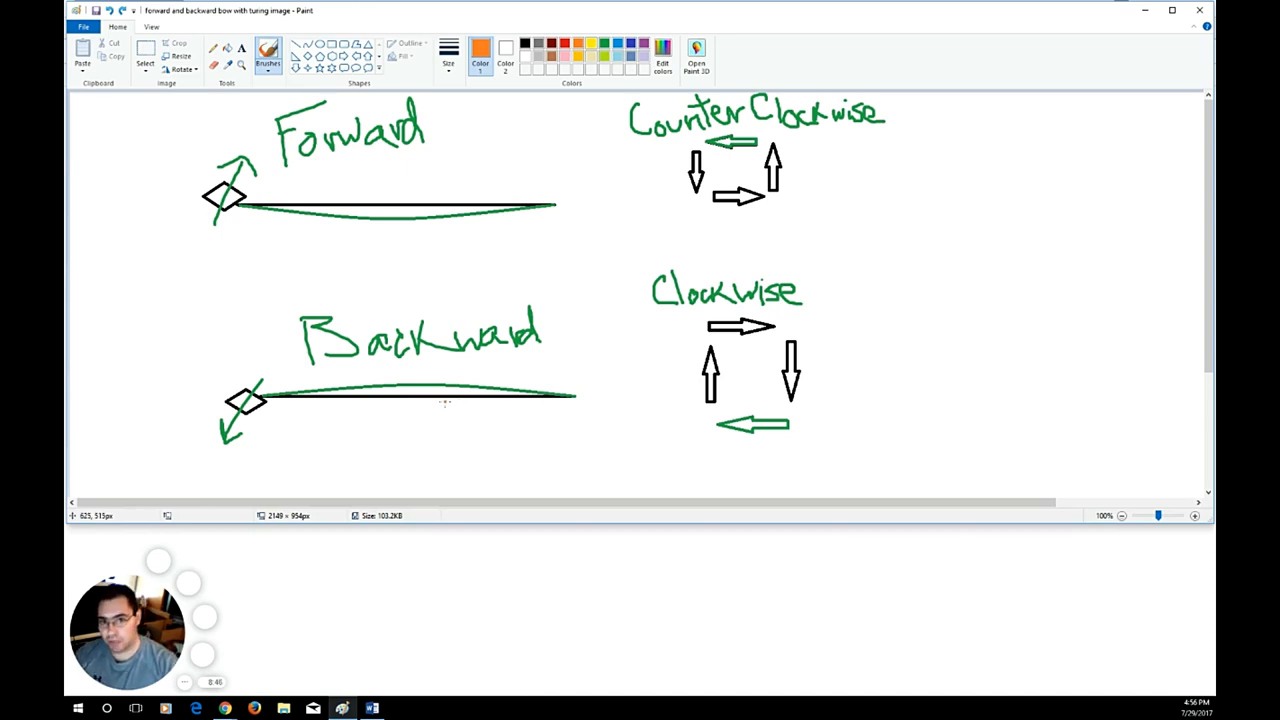
mouse_move(465, 381)
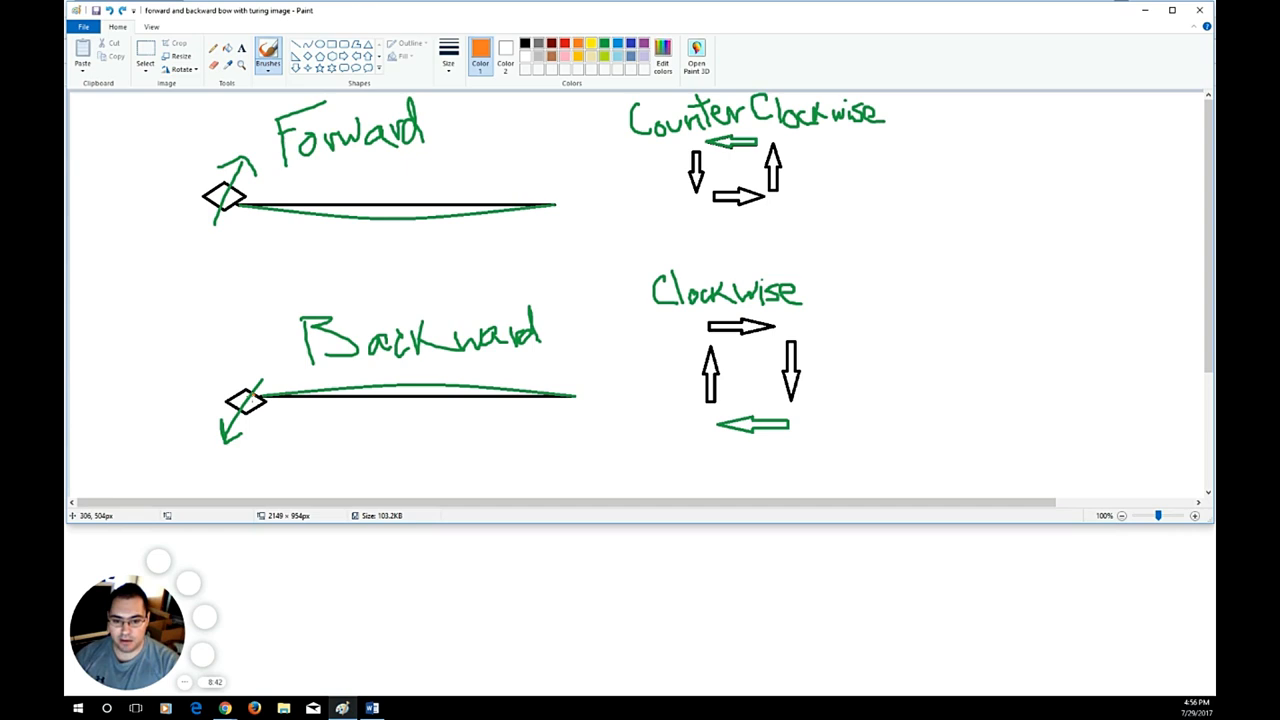
mouse_move(265, 383)
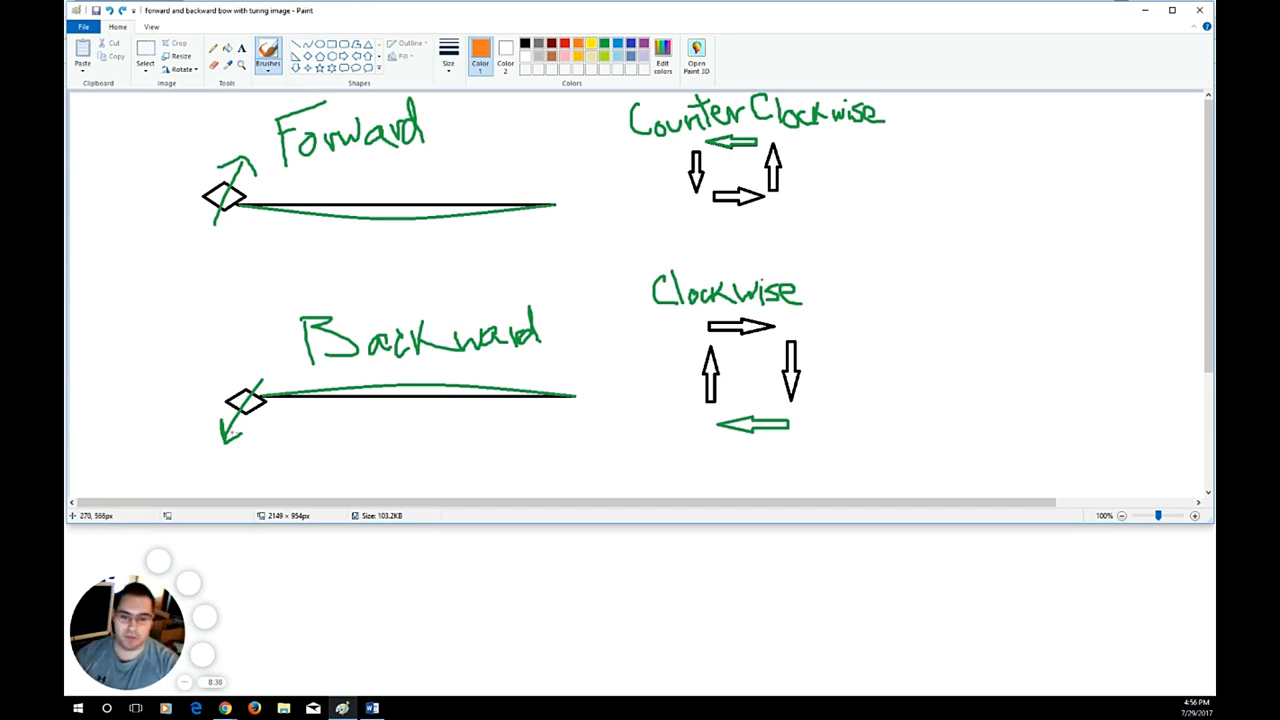
mouse_move(571, 197)
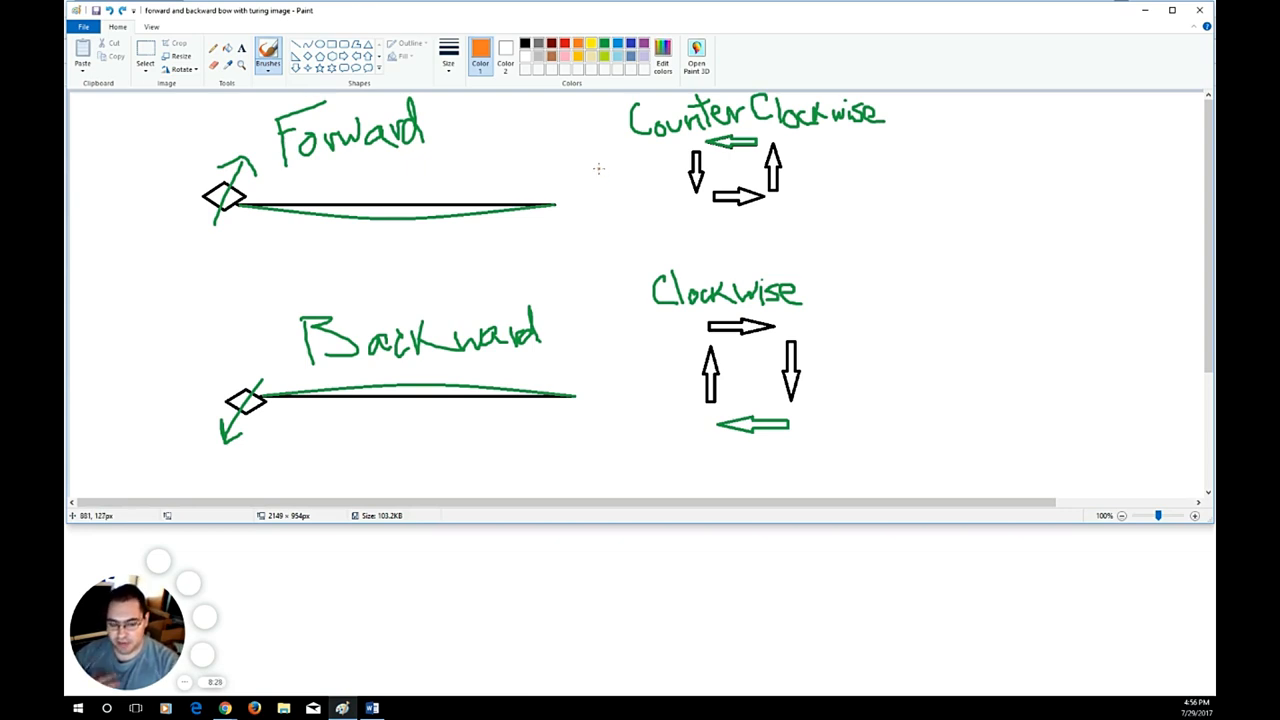
mouse_move(591, 208)
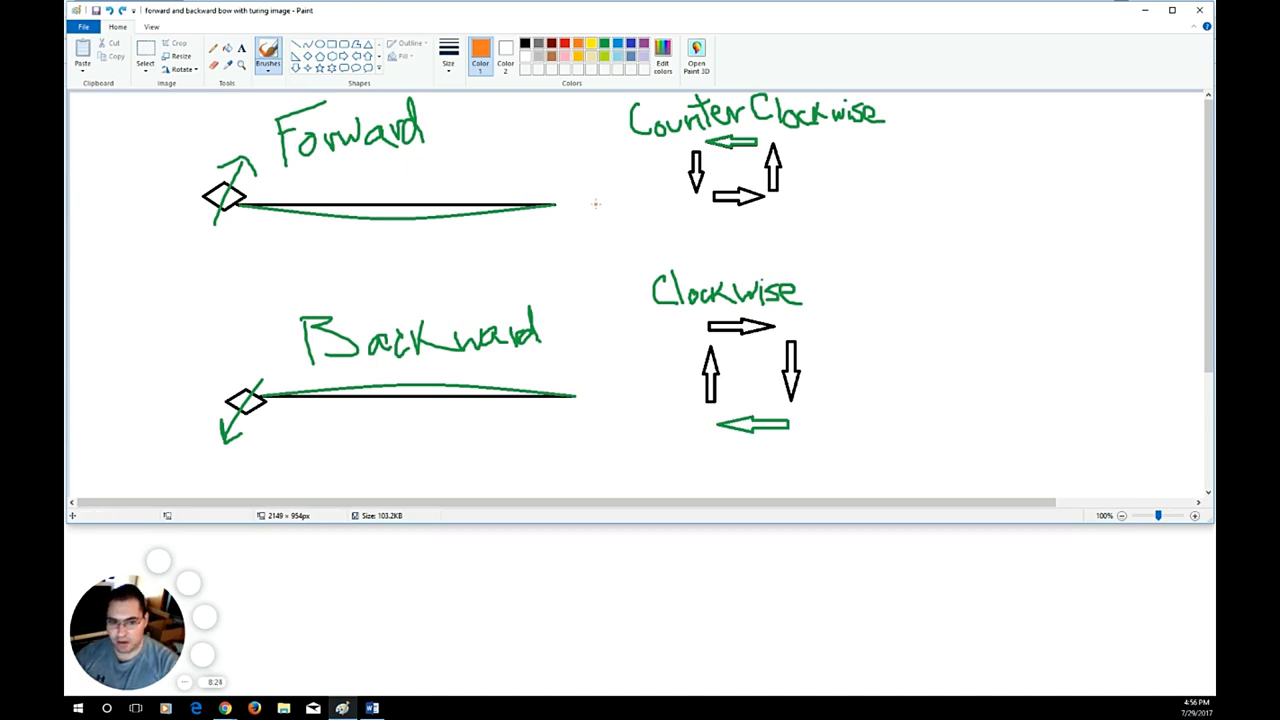
mouse_move(477, 226)
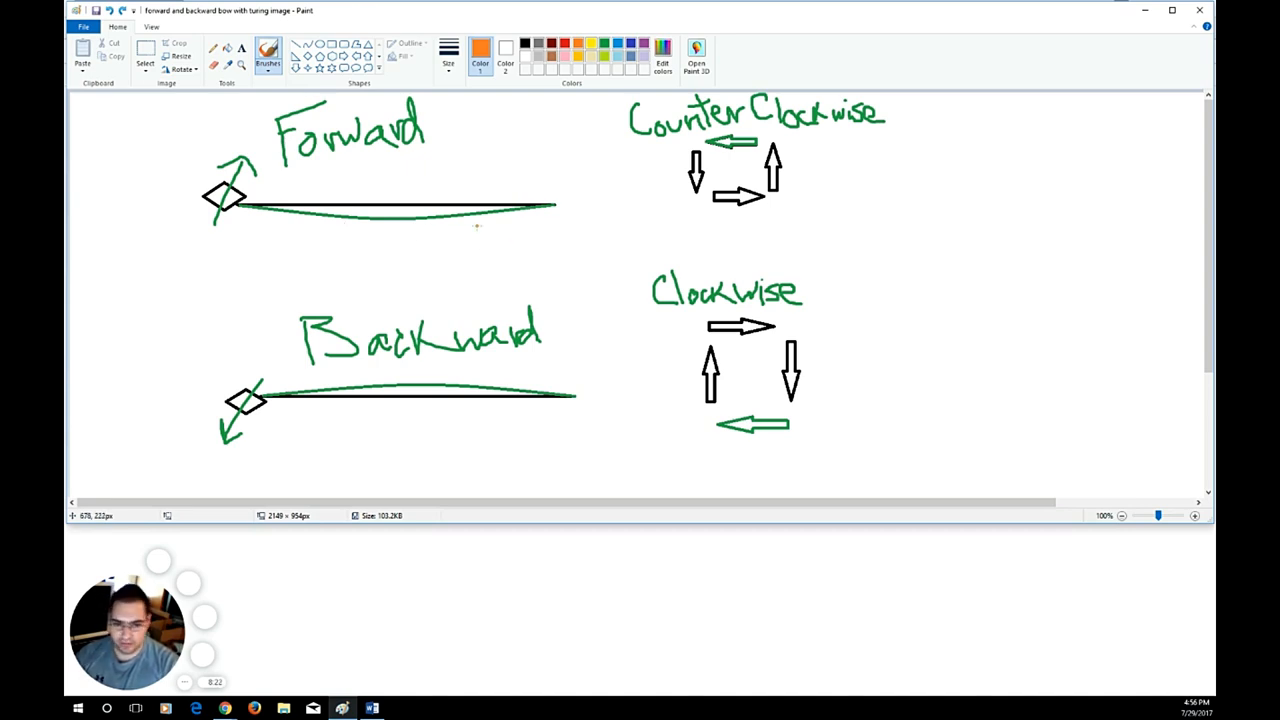
mouse_move(576, 183)
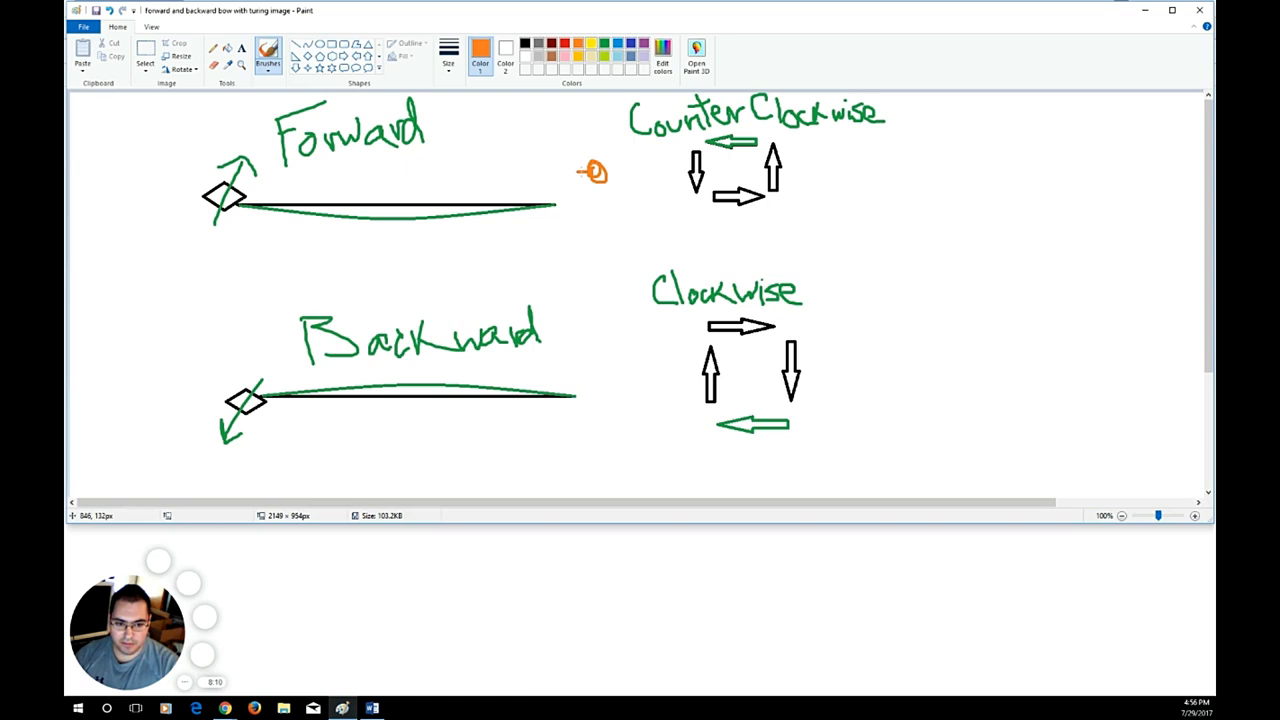
Step: Draw orange dashed eye-view arrows toward the Forward neck end and the Backward neck end
left_click_drag(595, 170, 510, 185)
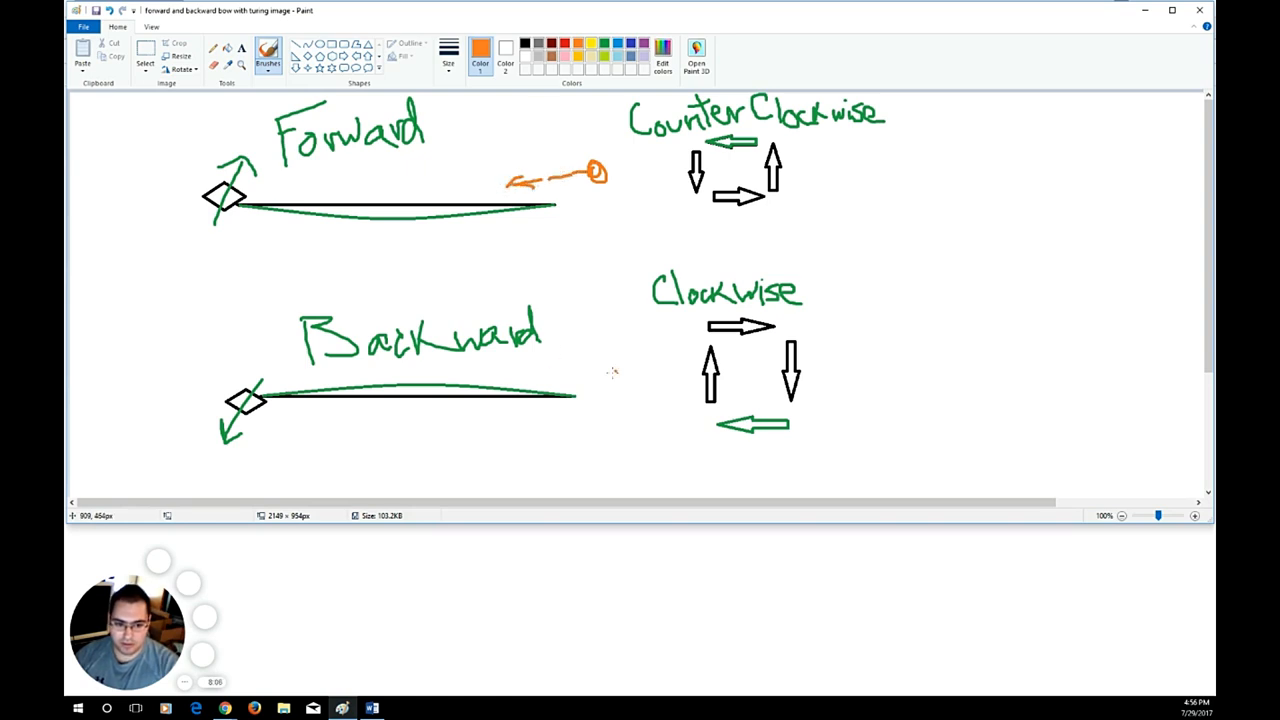
left_click_drag(578, 372, 618, 358)
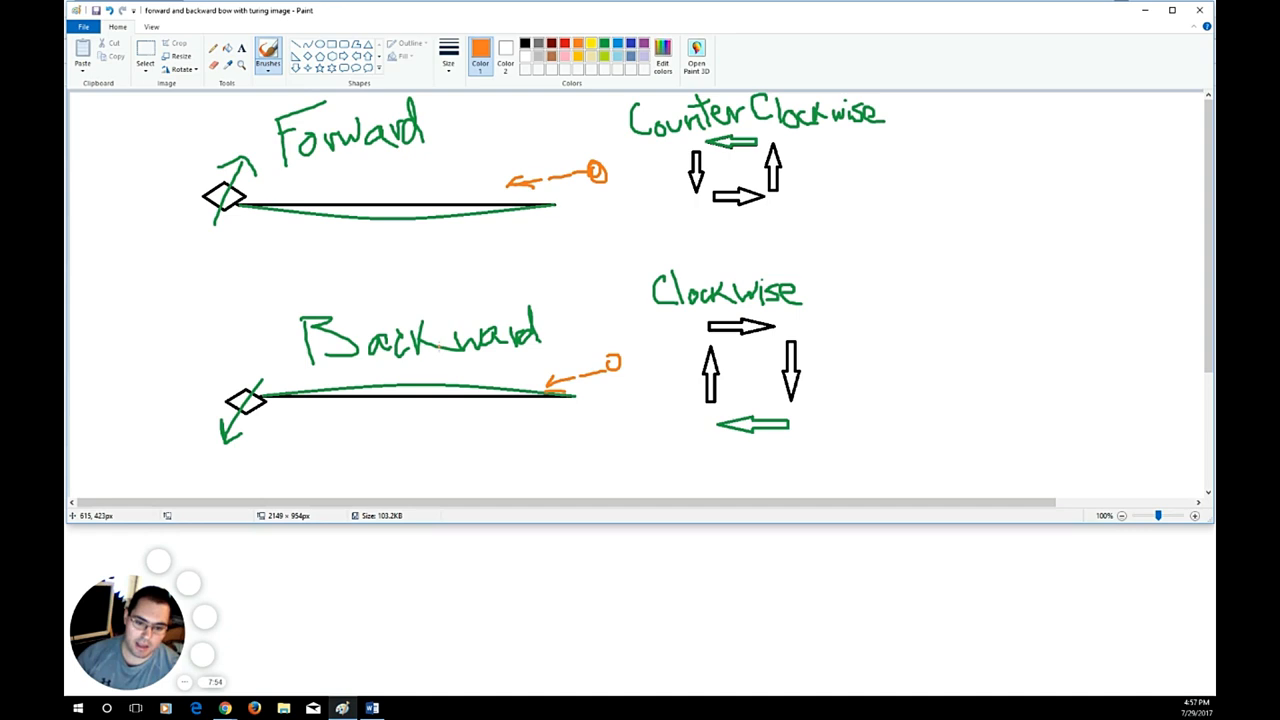
mouse_move(421, 203)
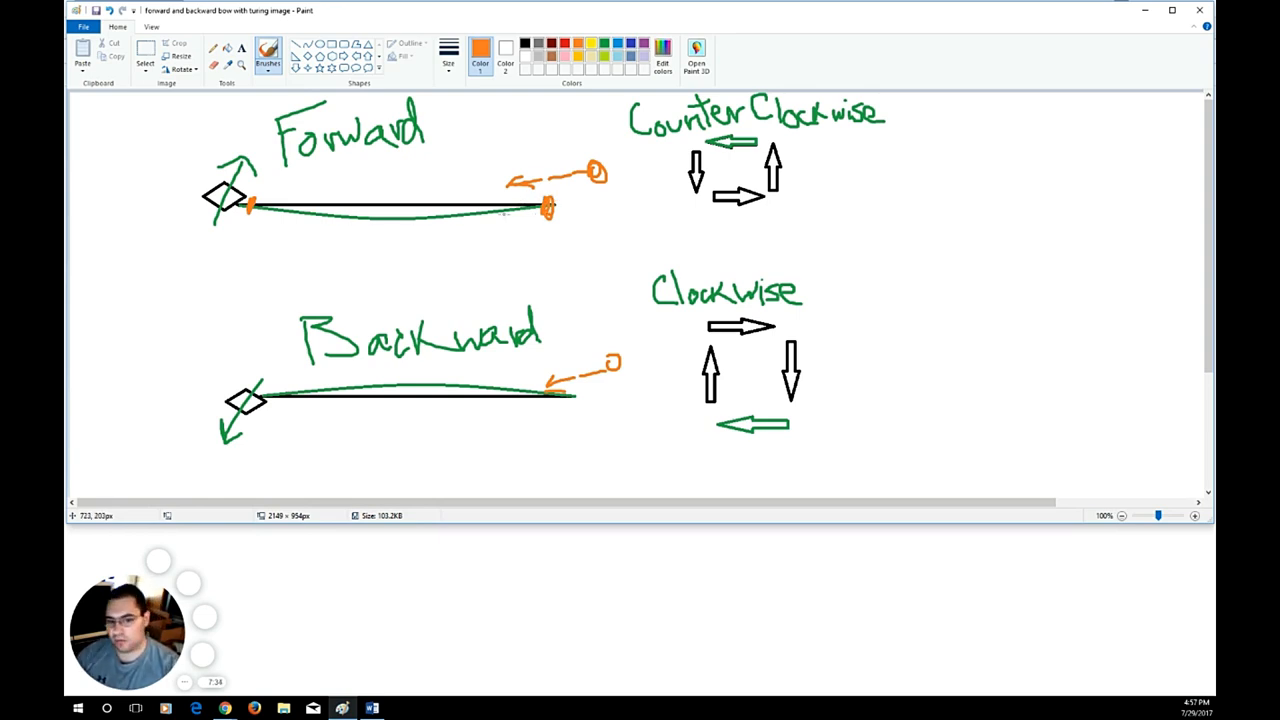
mouse_move(447, 228)
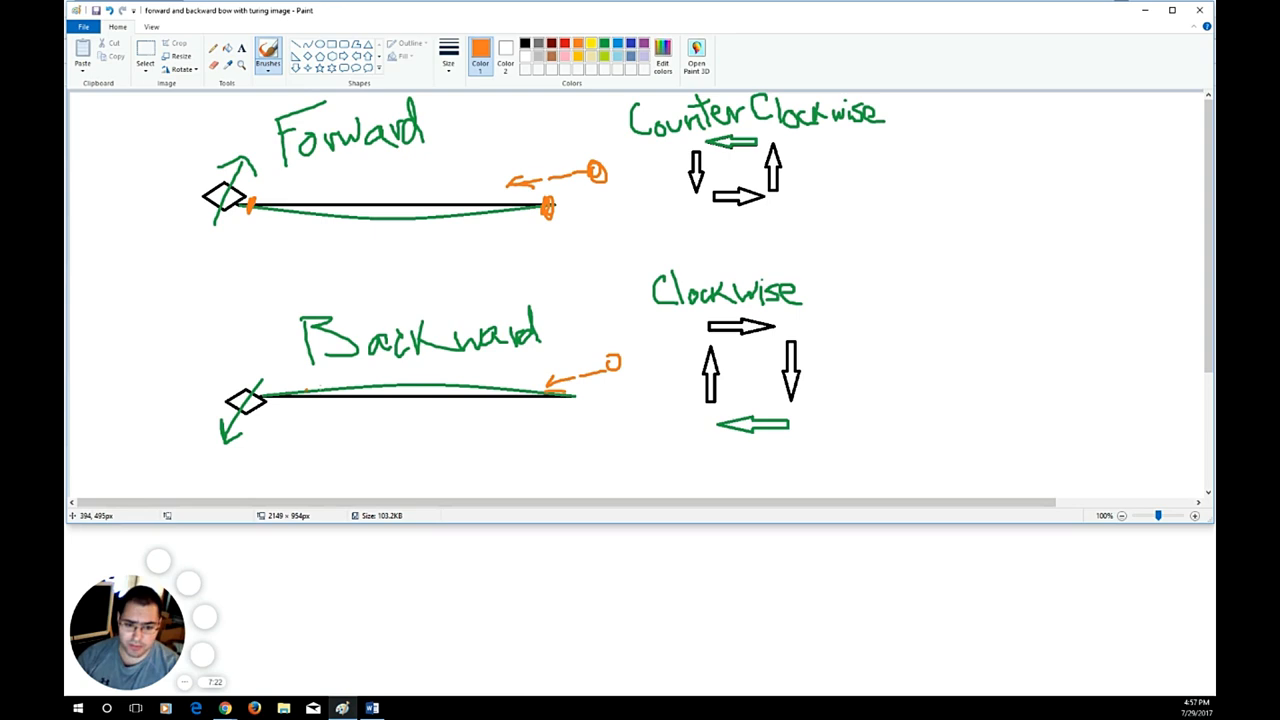
mouse_move(402, 262)
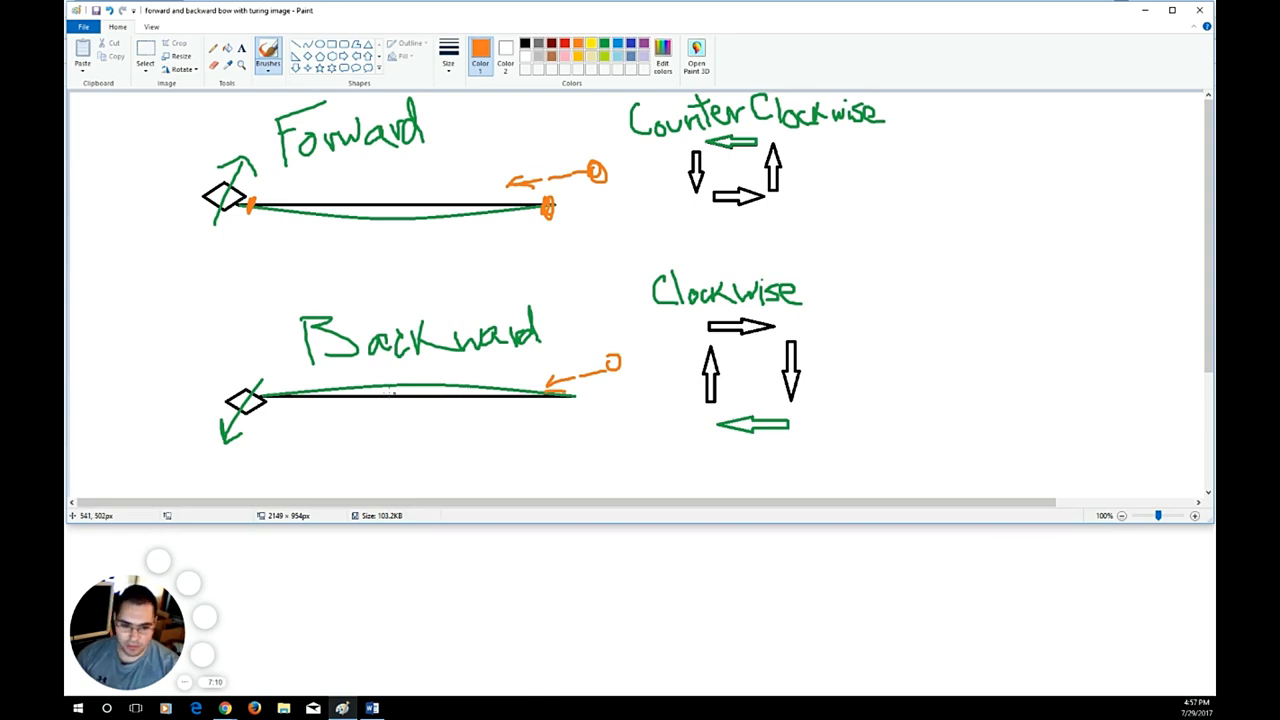
Step: Erase the orange mark at the Forward neck's right end, leaving the diamond-end tick
left_click_drag(350, 390, 475, 395)
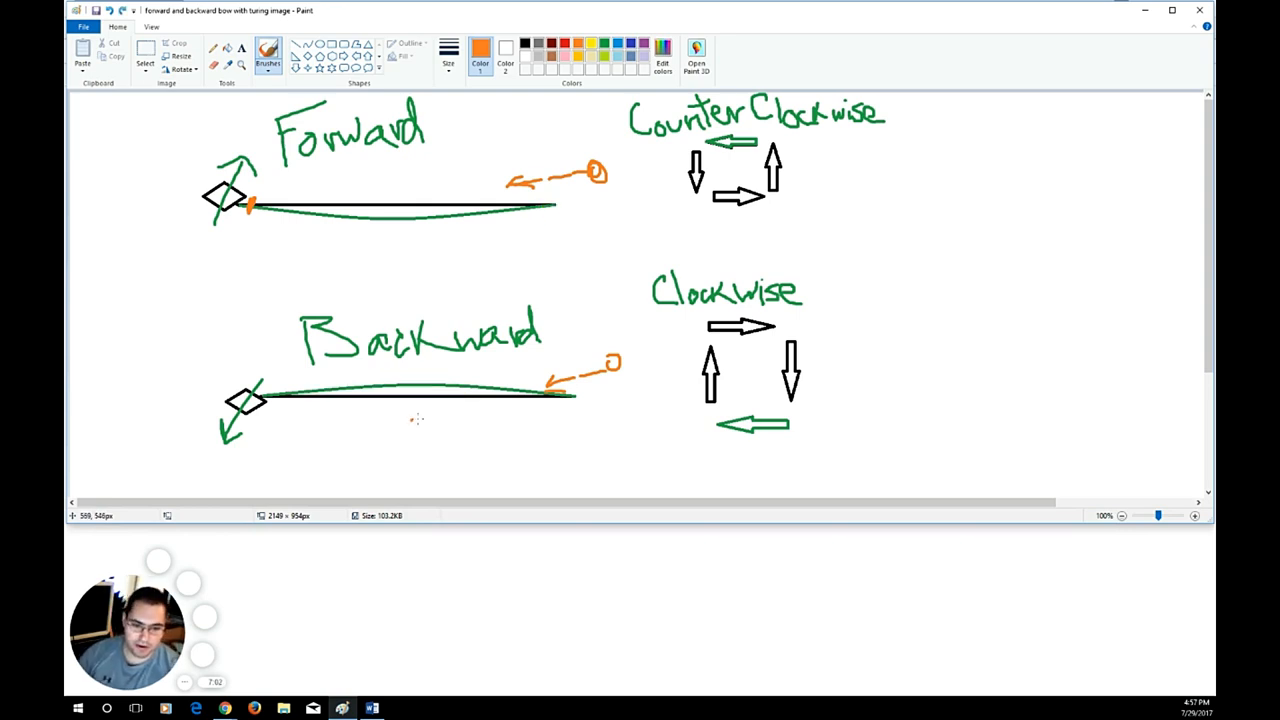
mouse_move(281, 363)
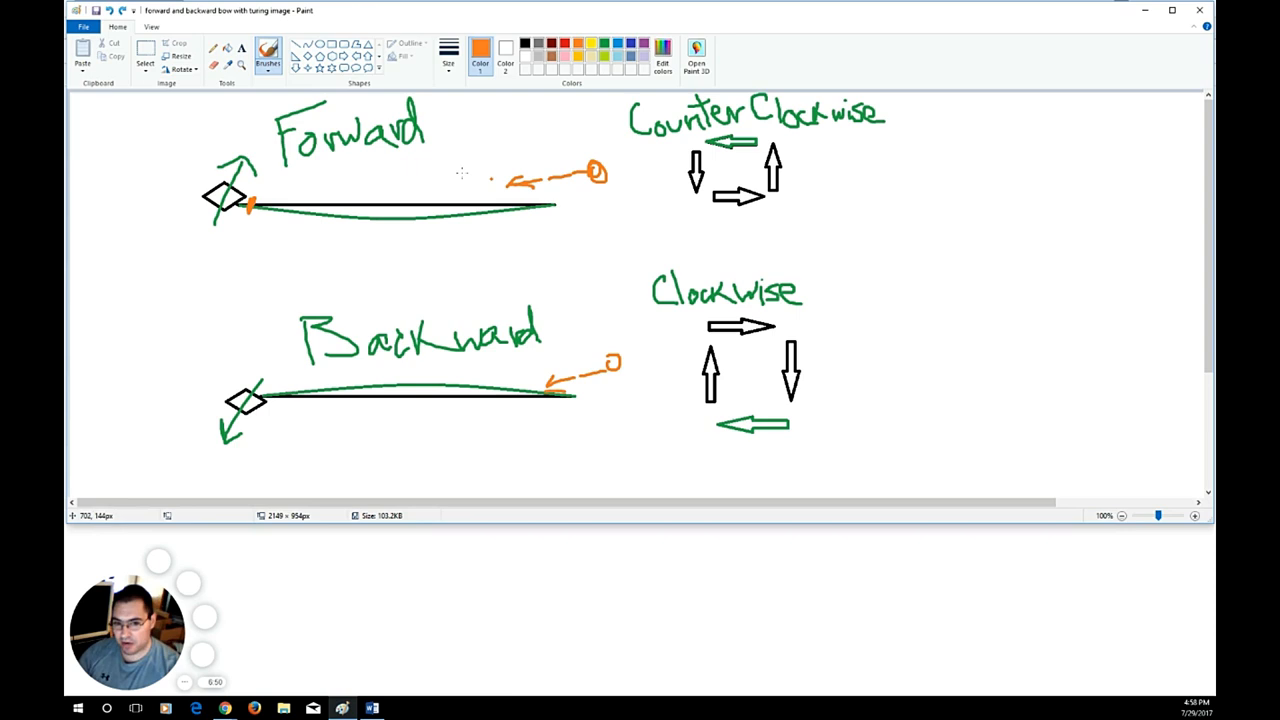
mouse_move(508, 160)
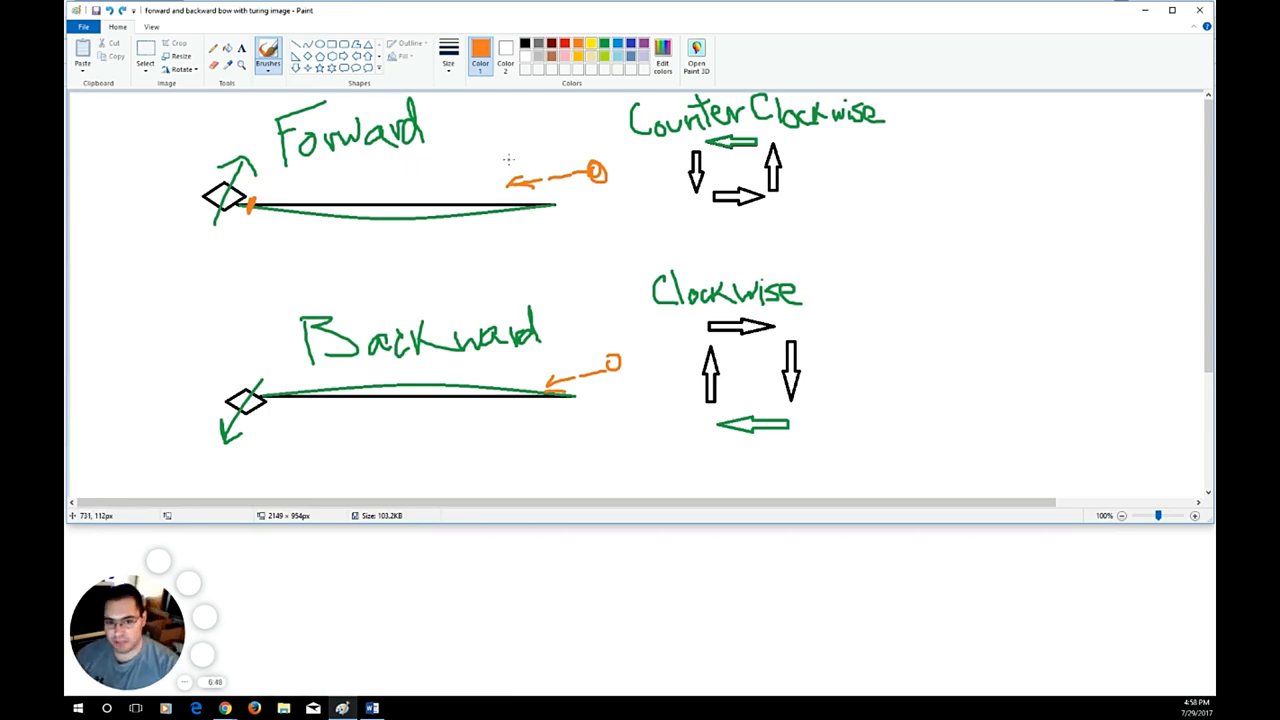
mouse_move(323, 191)
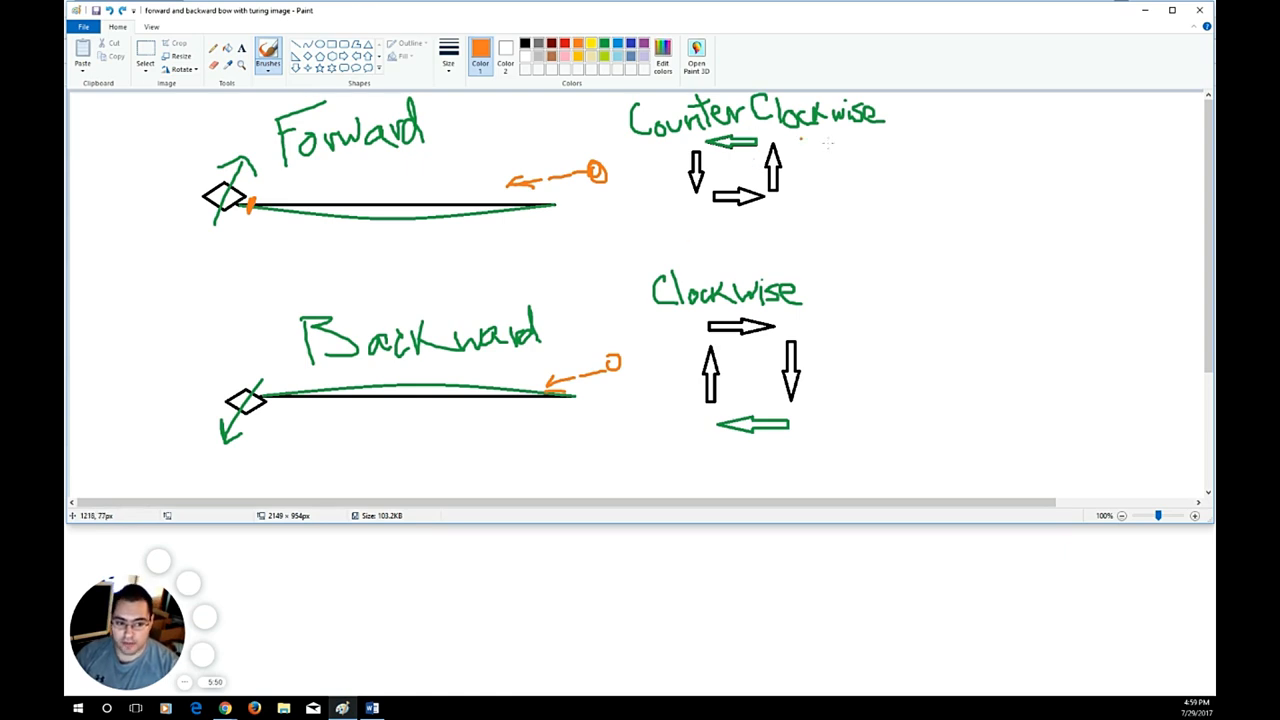
mouse_move(733, 365)
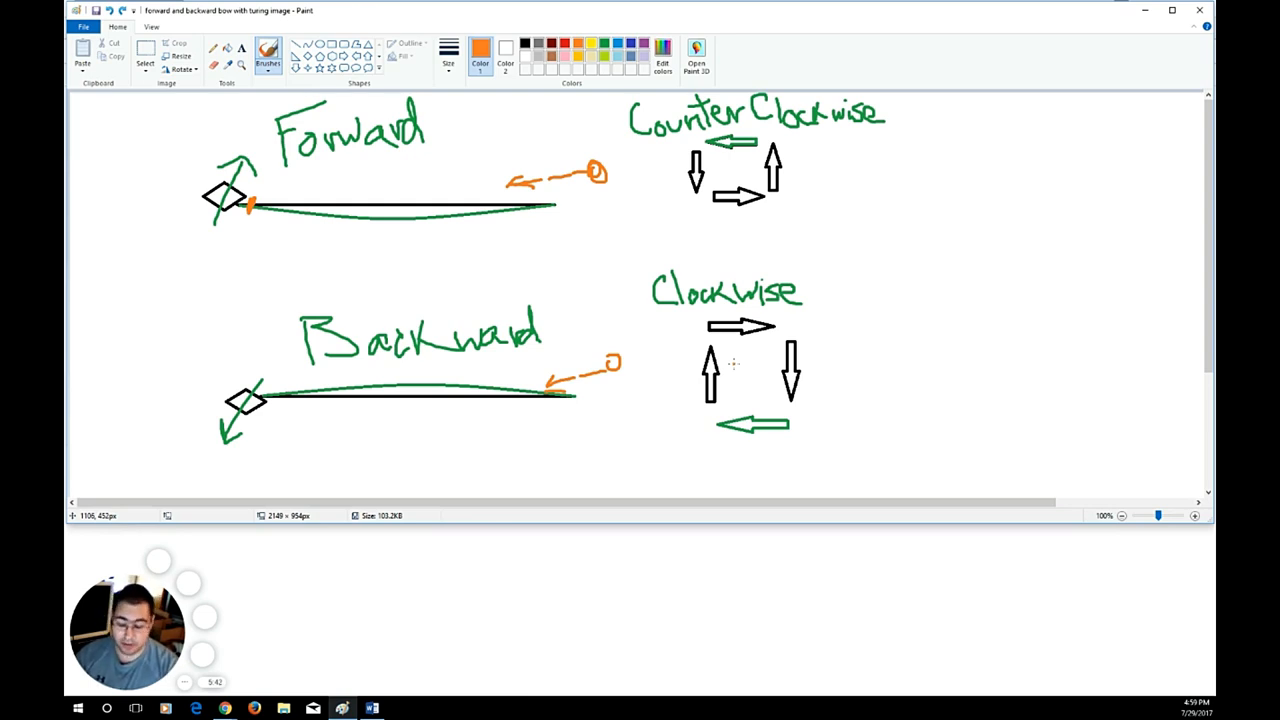
mouse_move(755, 367)
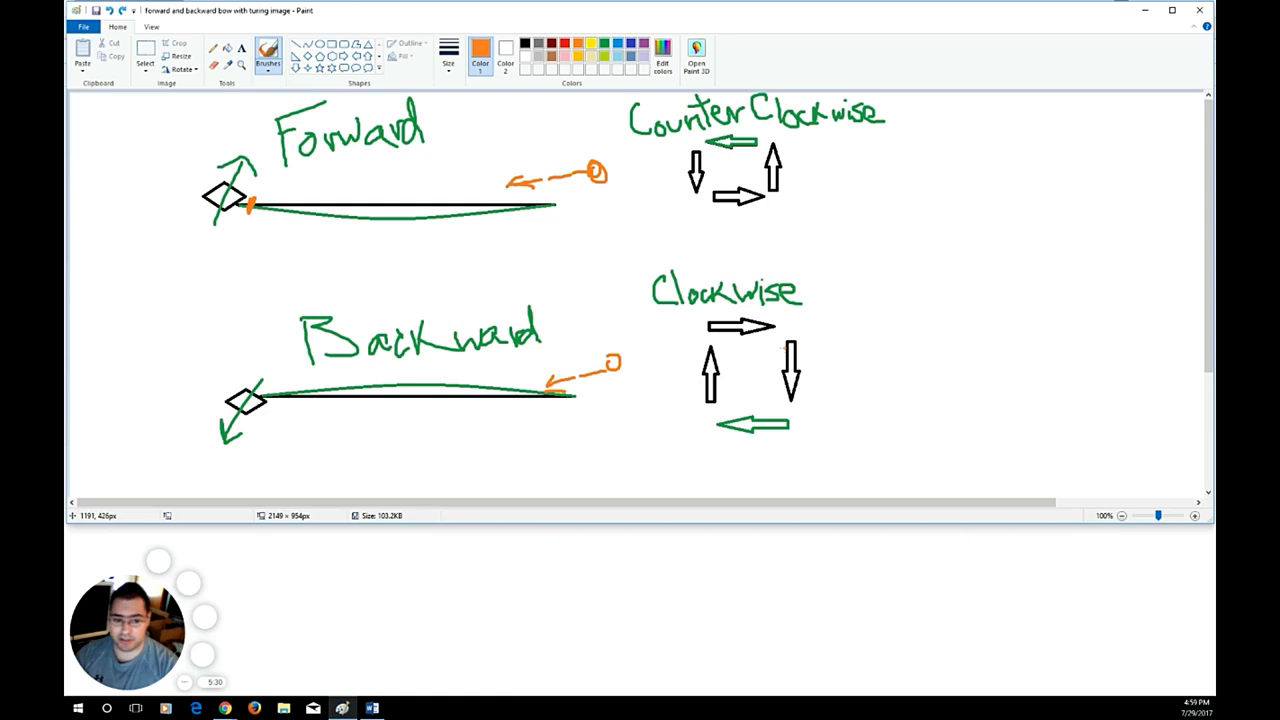
mouse_move(778, 348)
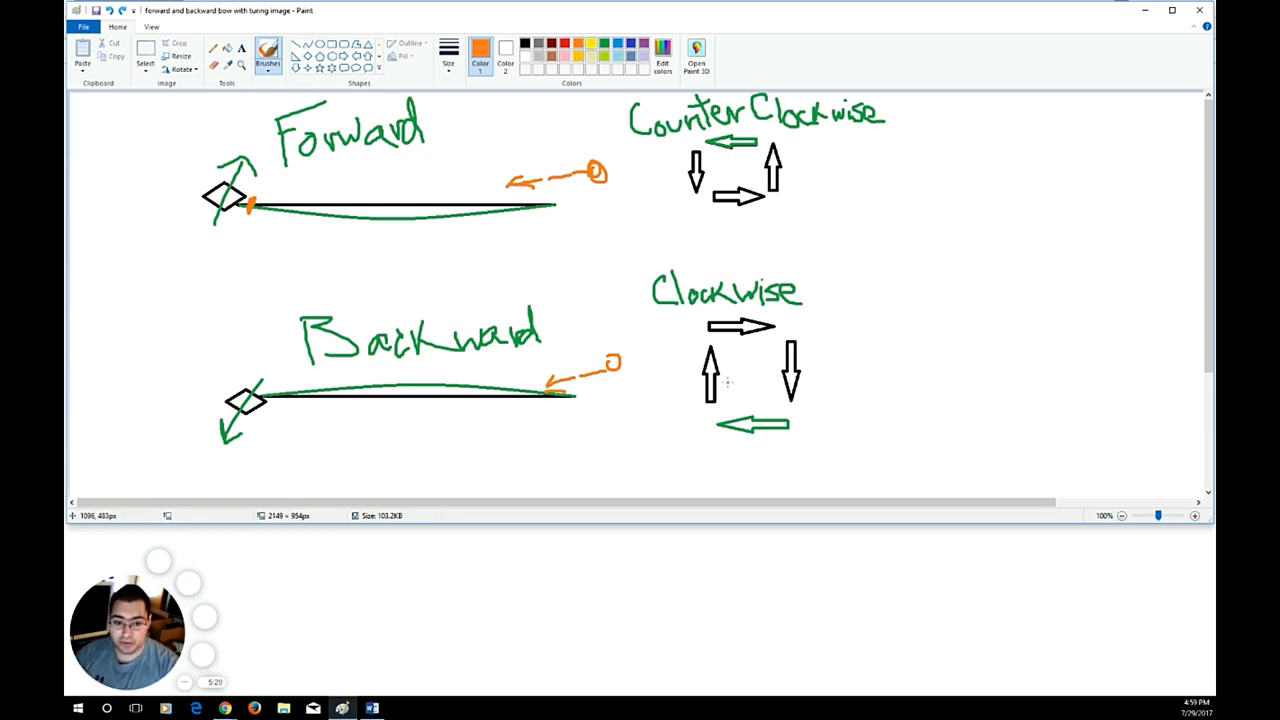
mouse_move(747, 398)
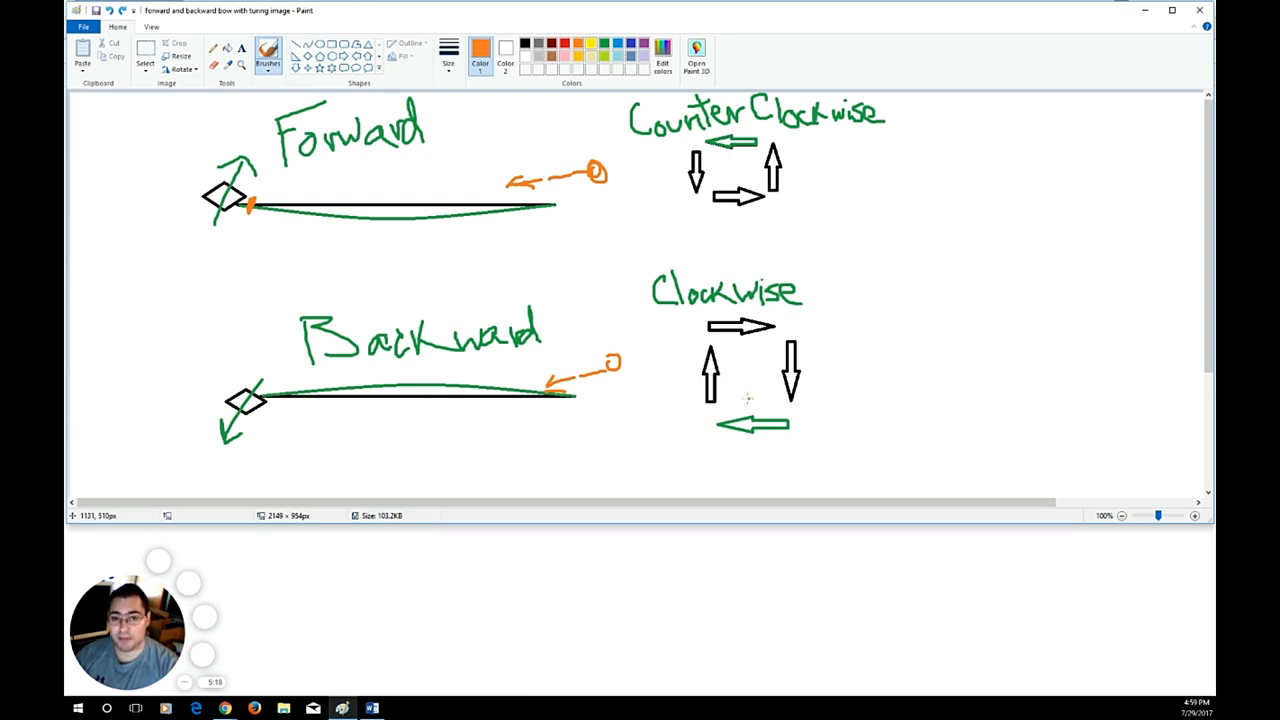